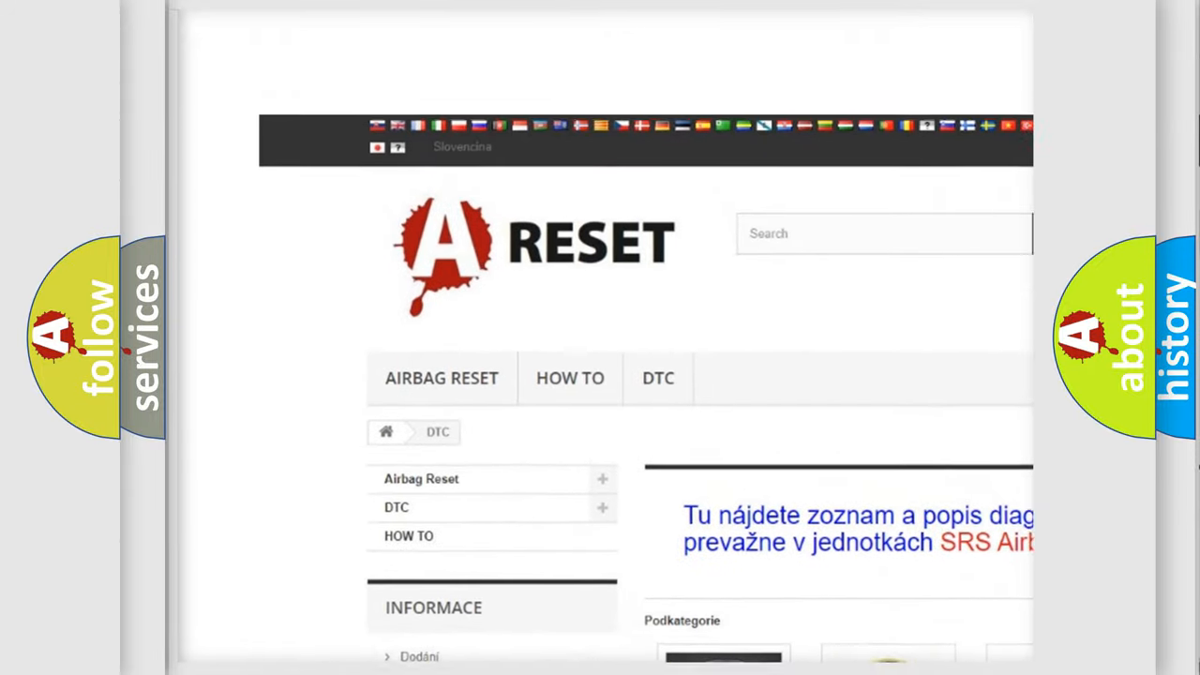
scroll(down, 3)
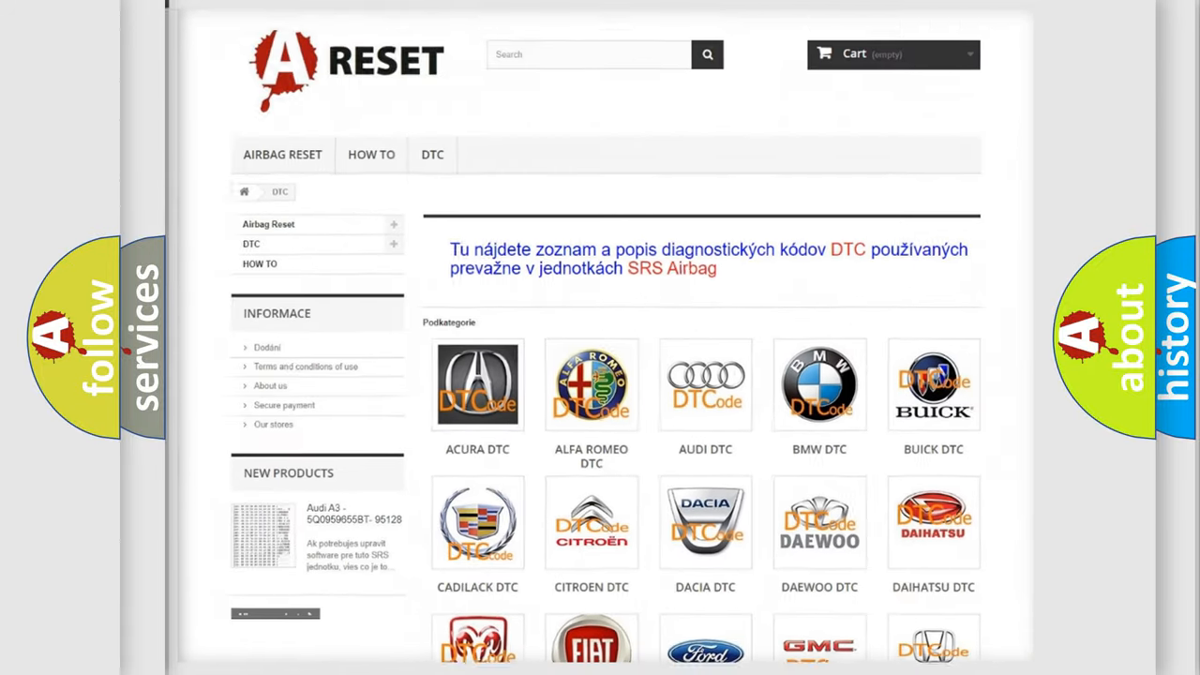
scroll(down, 3)
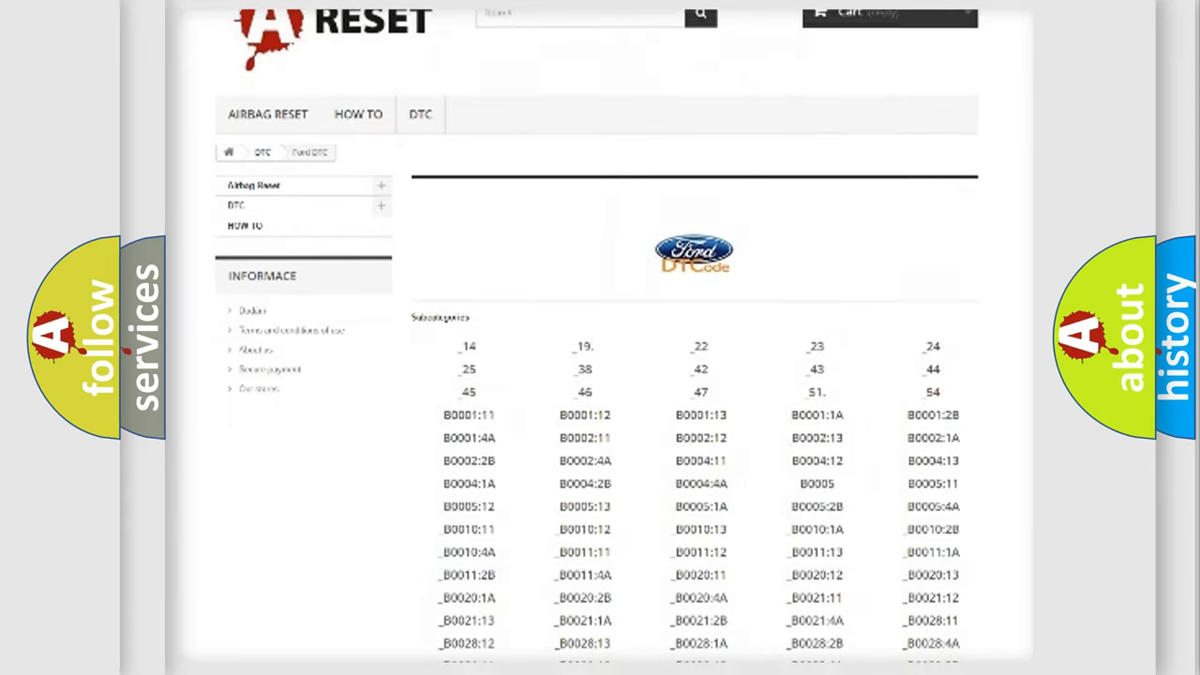
scroll(down, 3)
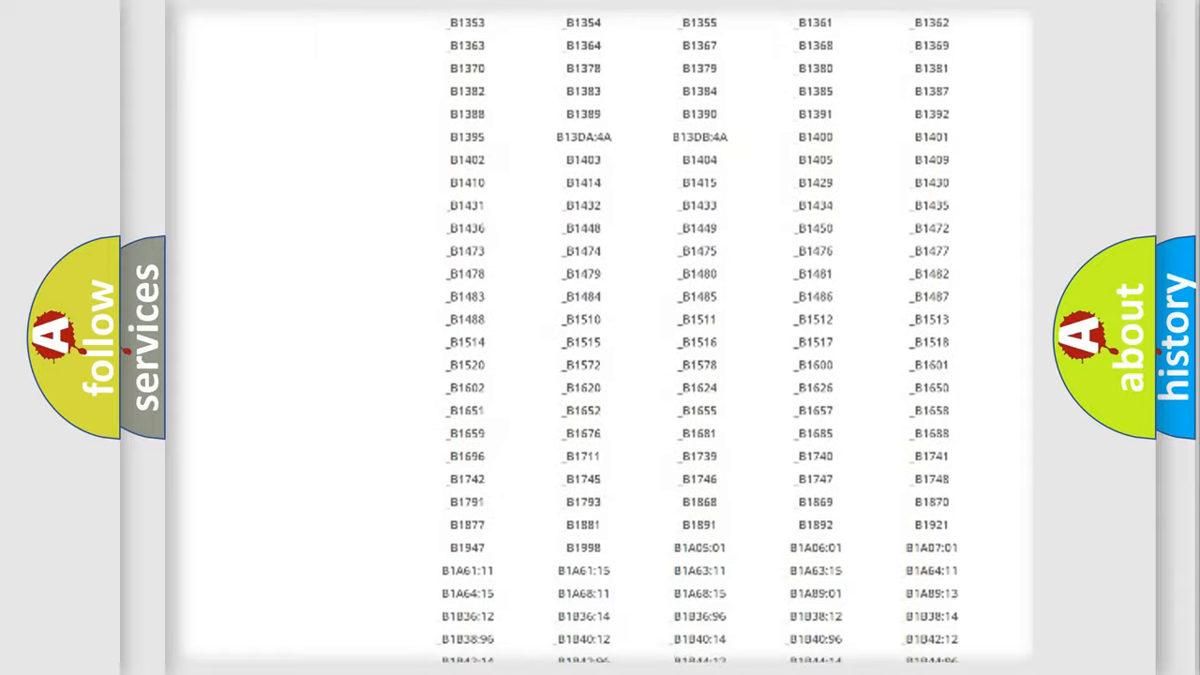